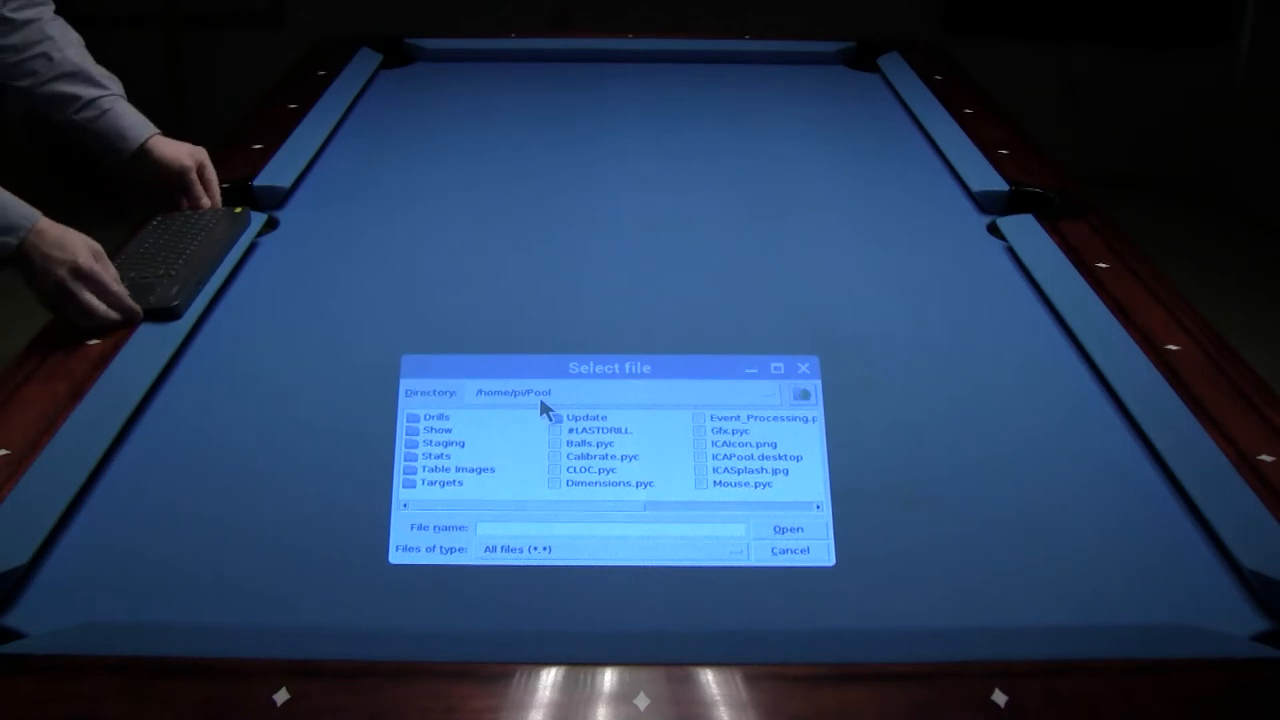
mouse_move(495, 435)
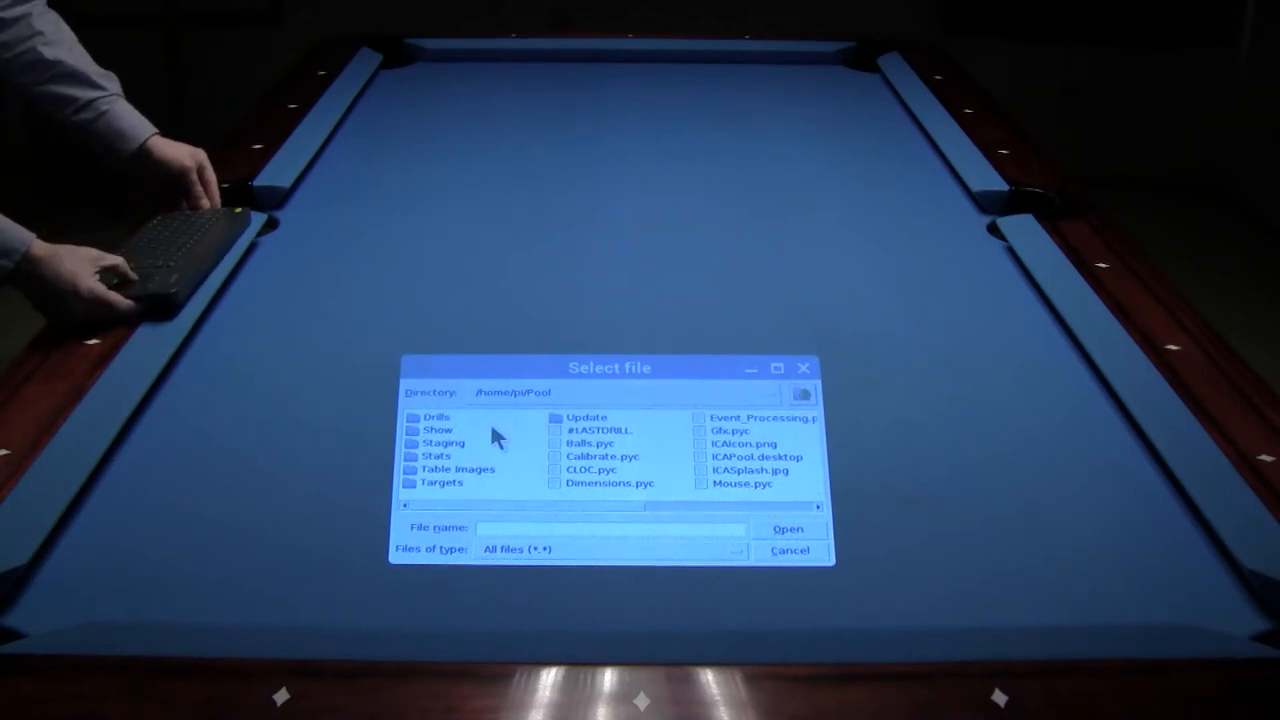
mouse_move(490, 485)
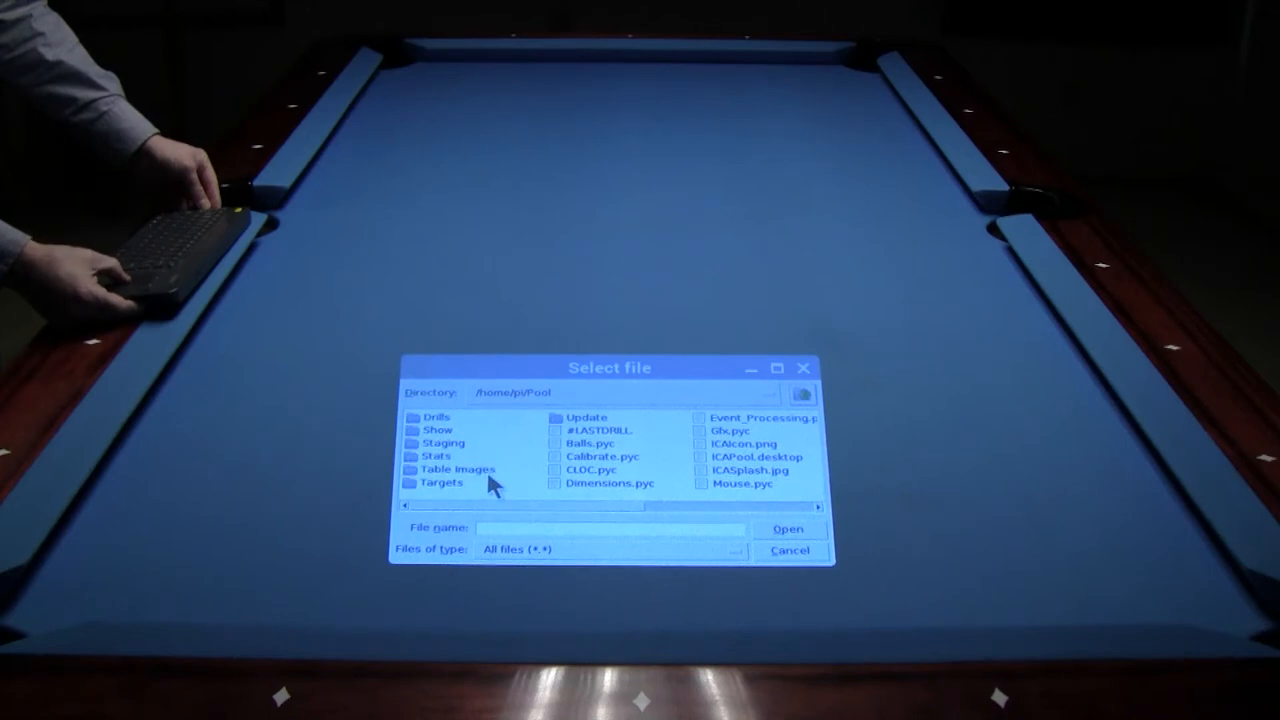
mouse_move(510, 480)
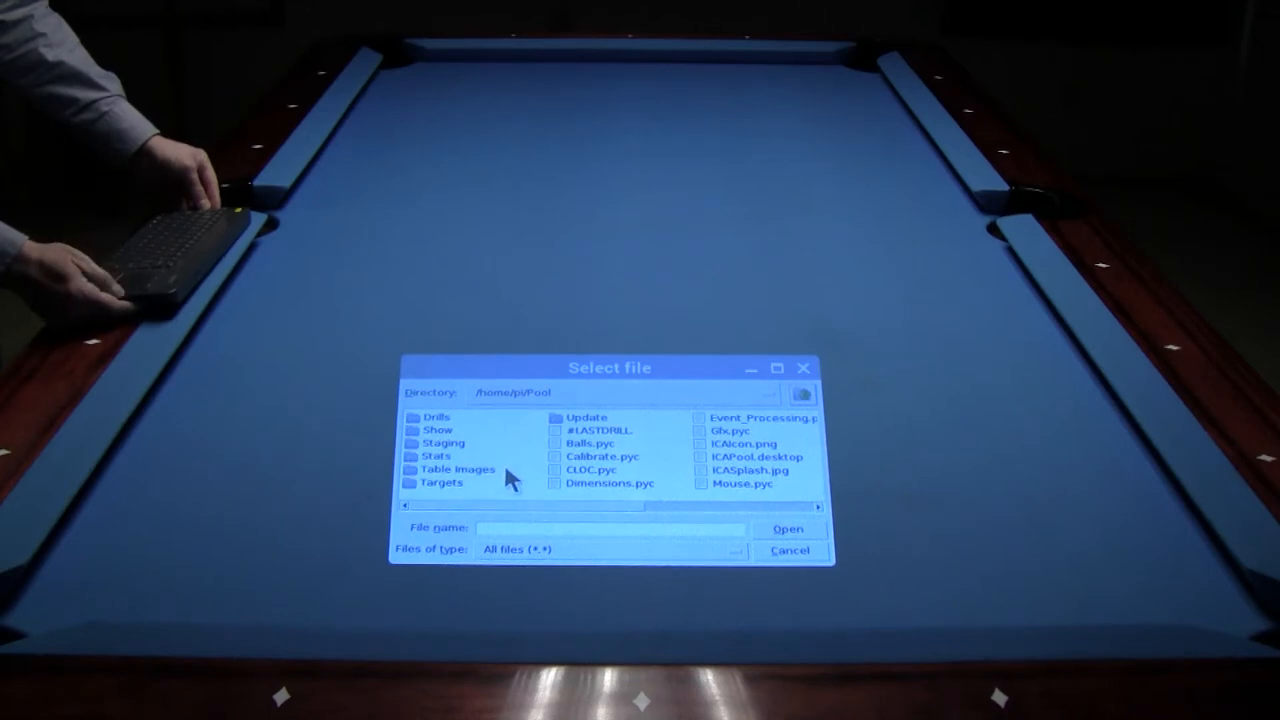
mouse_move(478, 492)
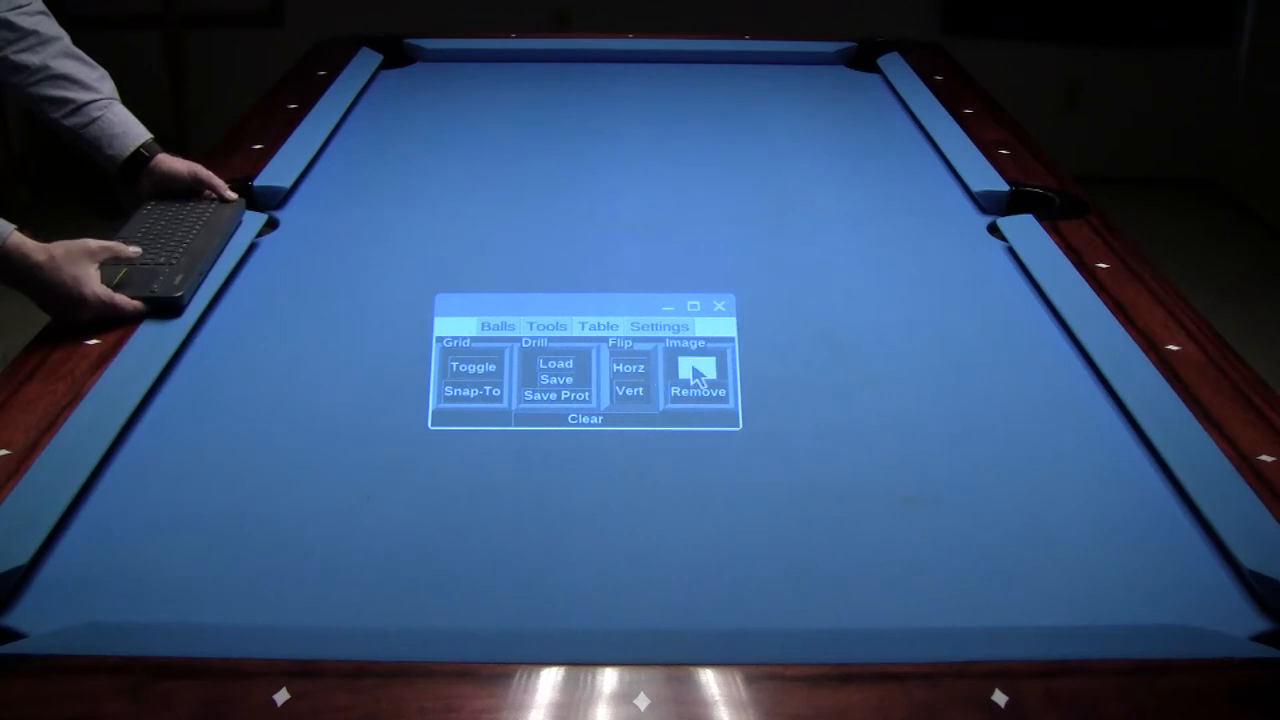
Start loading an image onto the table with the Image load button.
click(556, 363)
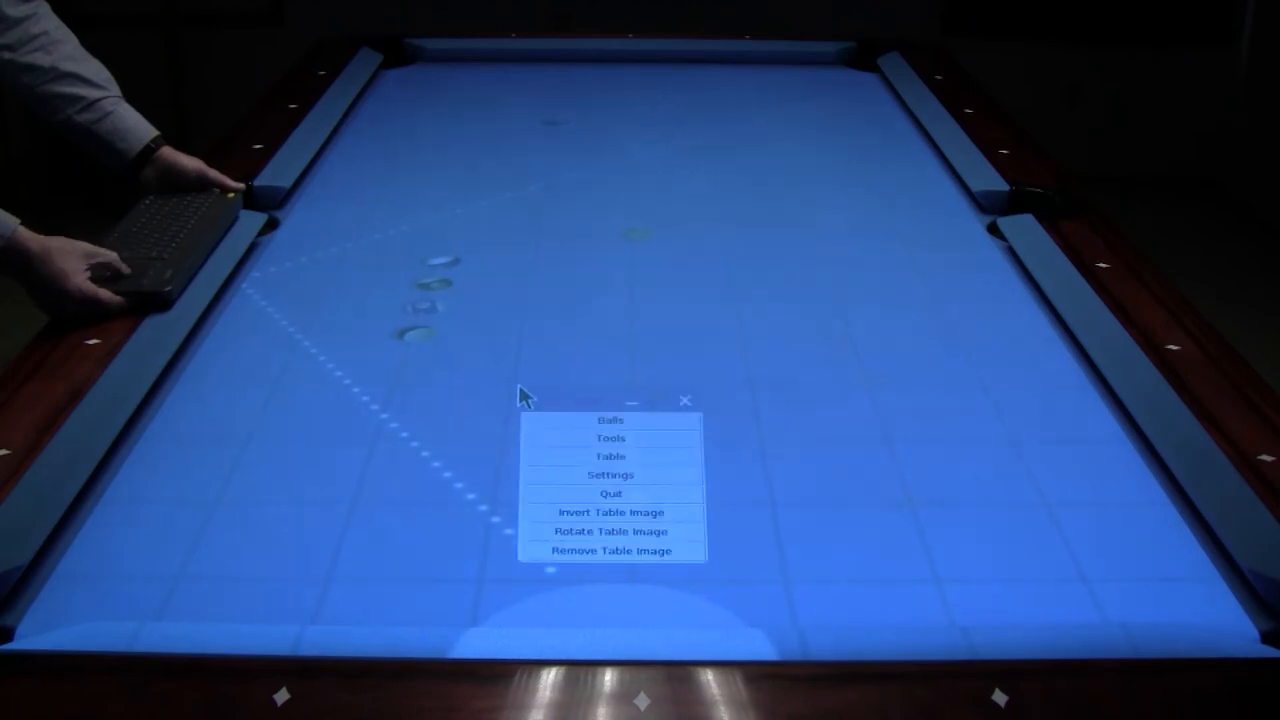
mouse_move(550, 520)
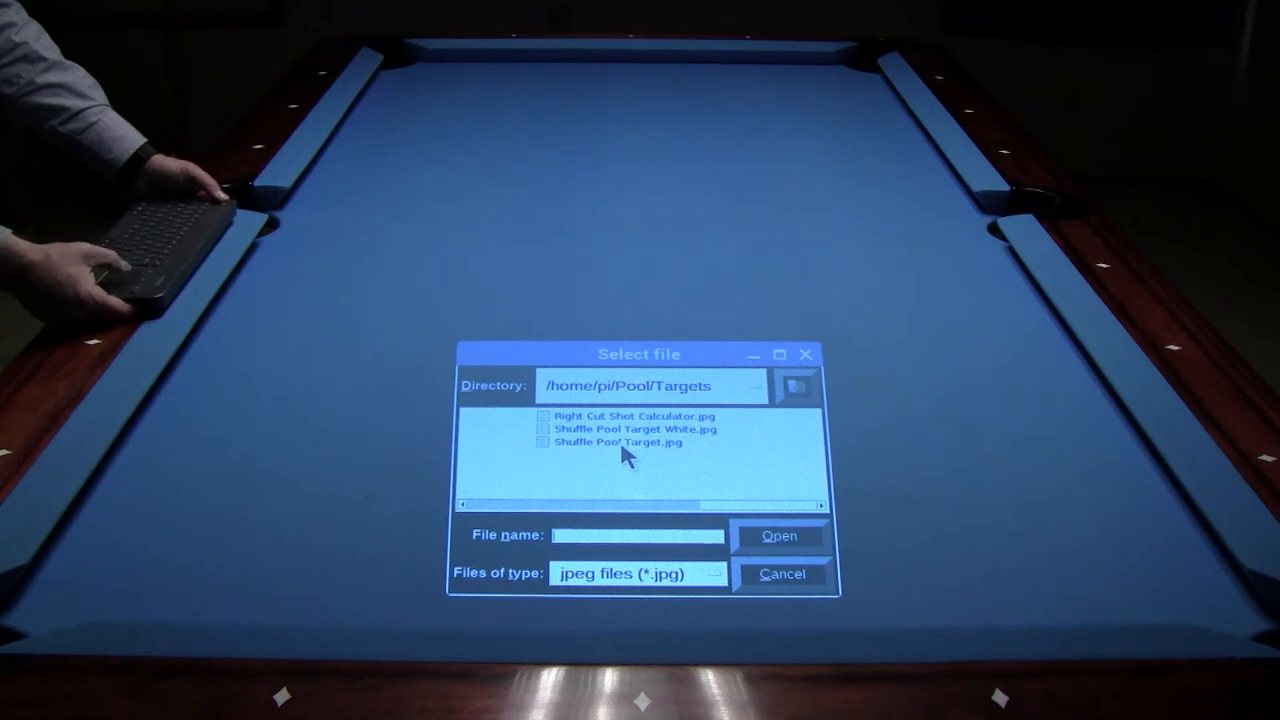
Project Shuffle Pool Target.jpg on the table and open its Resize/Rotate/Label menu.
double_click(611, 443)
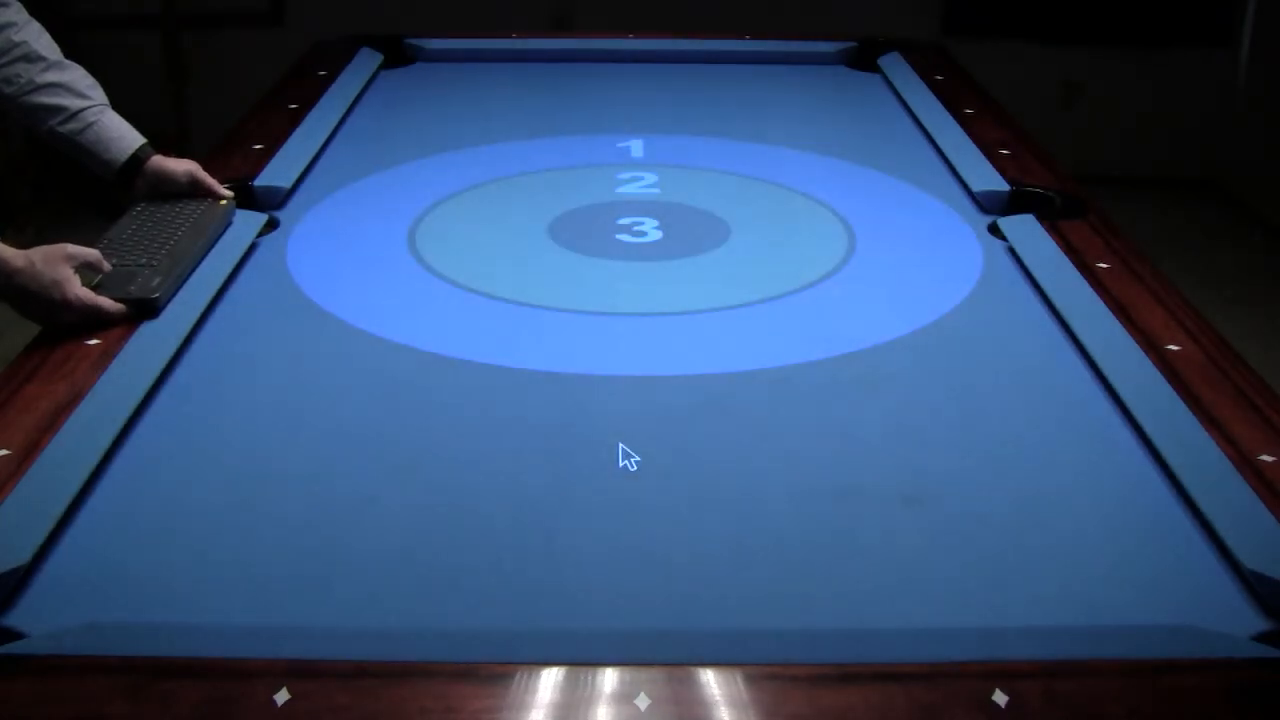
mouse_move(625, 348)
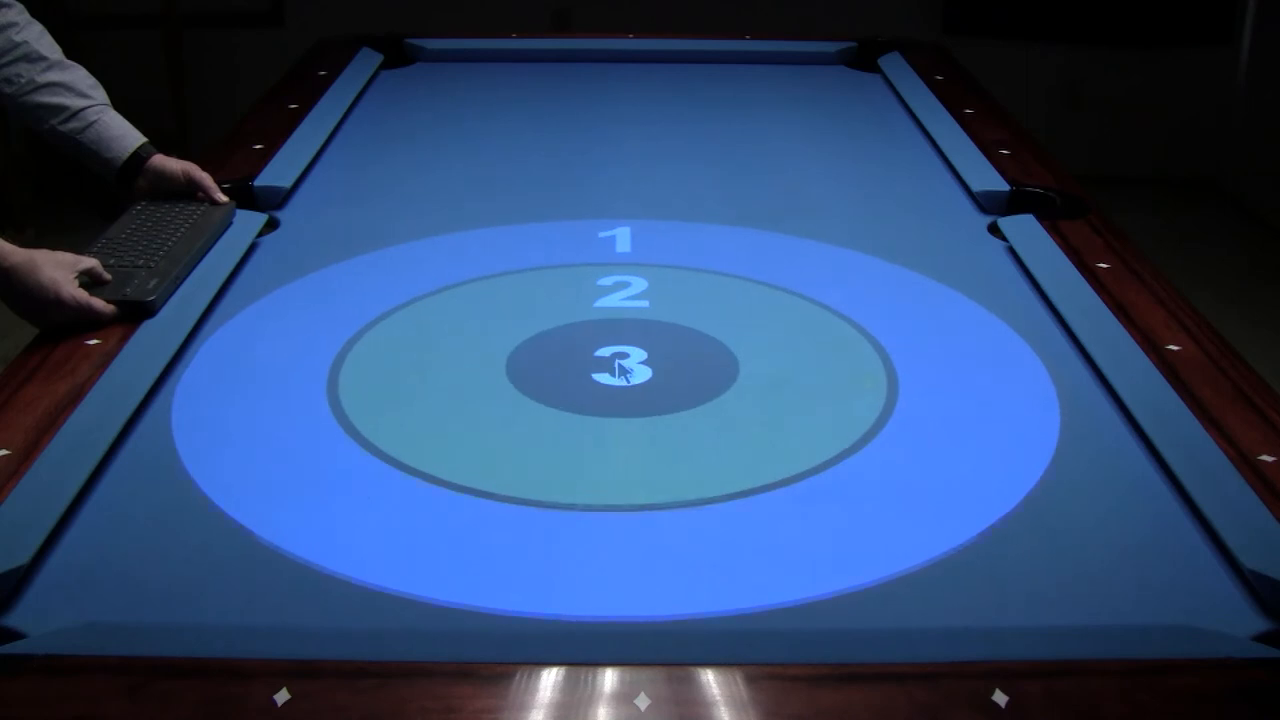
right_click(615, 370)
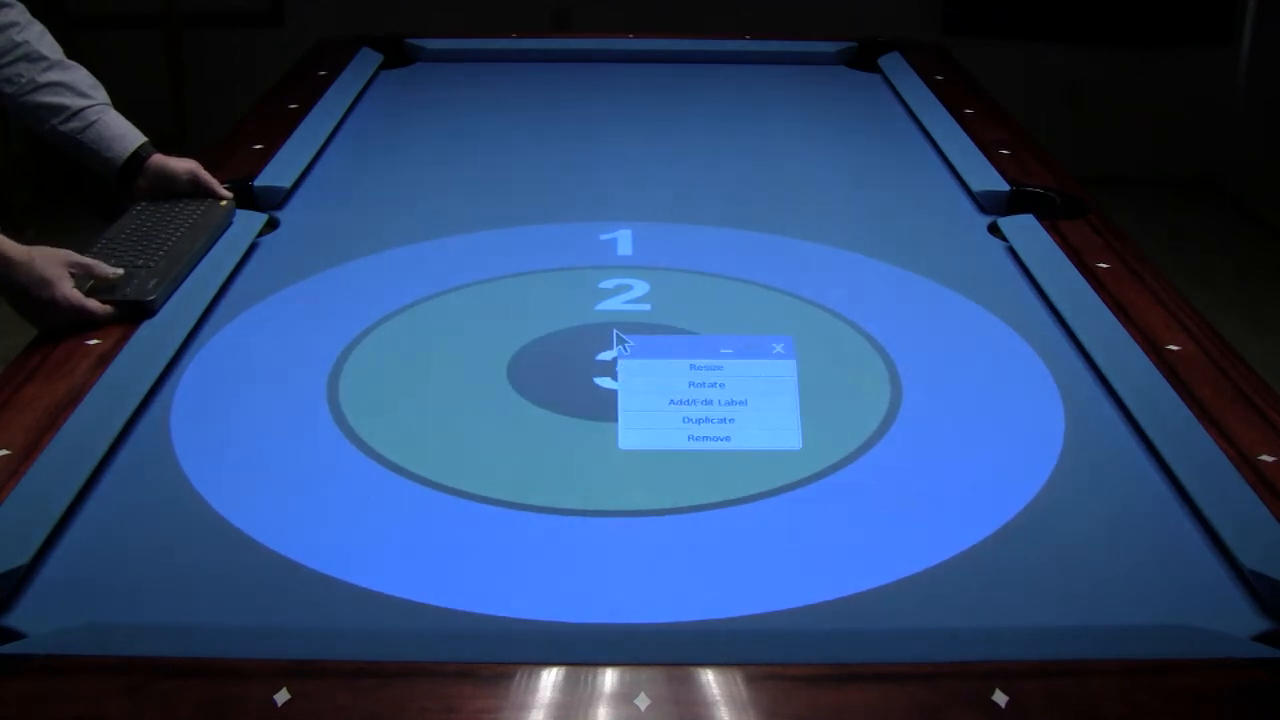
mouse_move(660, 375)
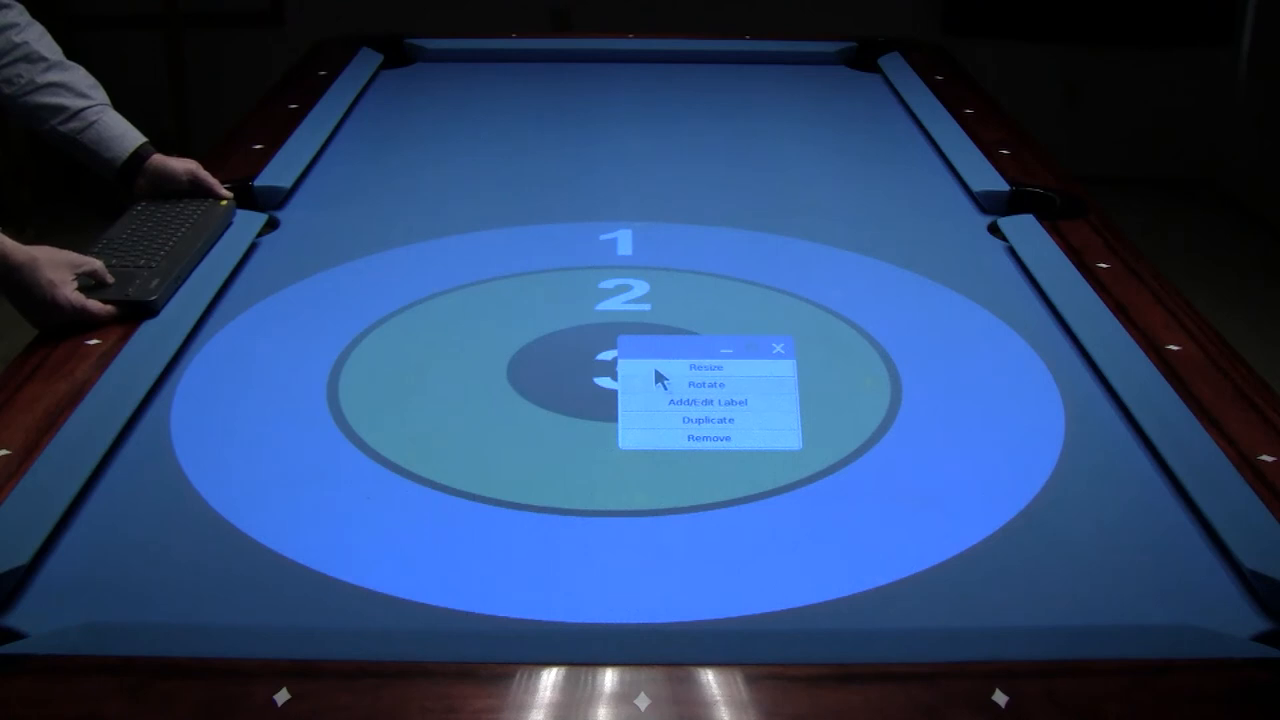